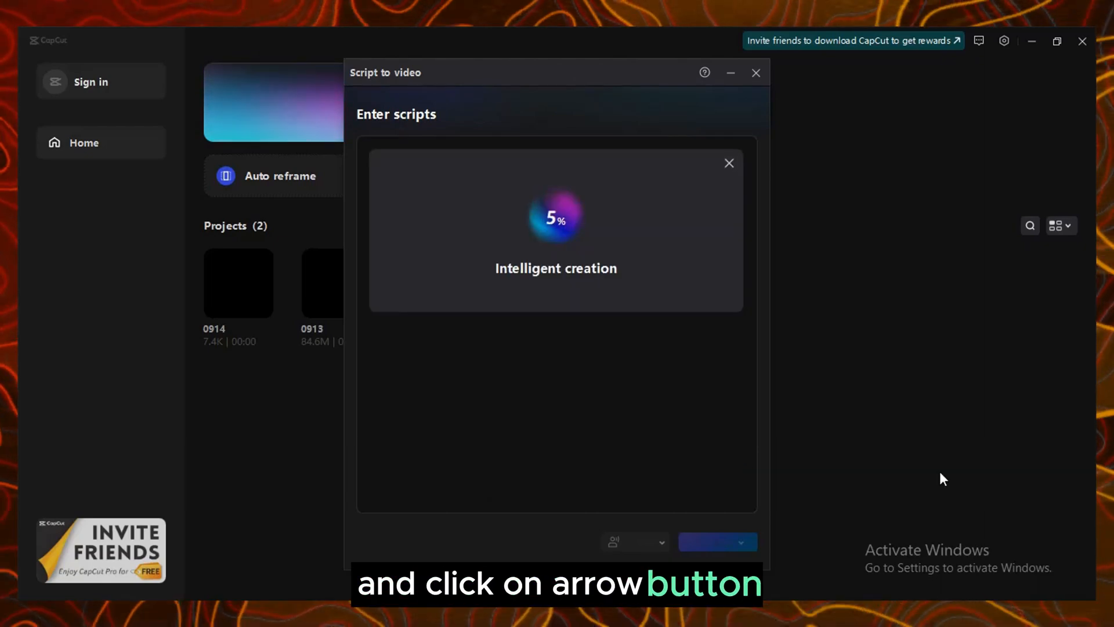
Step: Generate the phone video from the entered script with Script to video
click(746, 542)
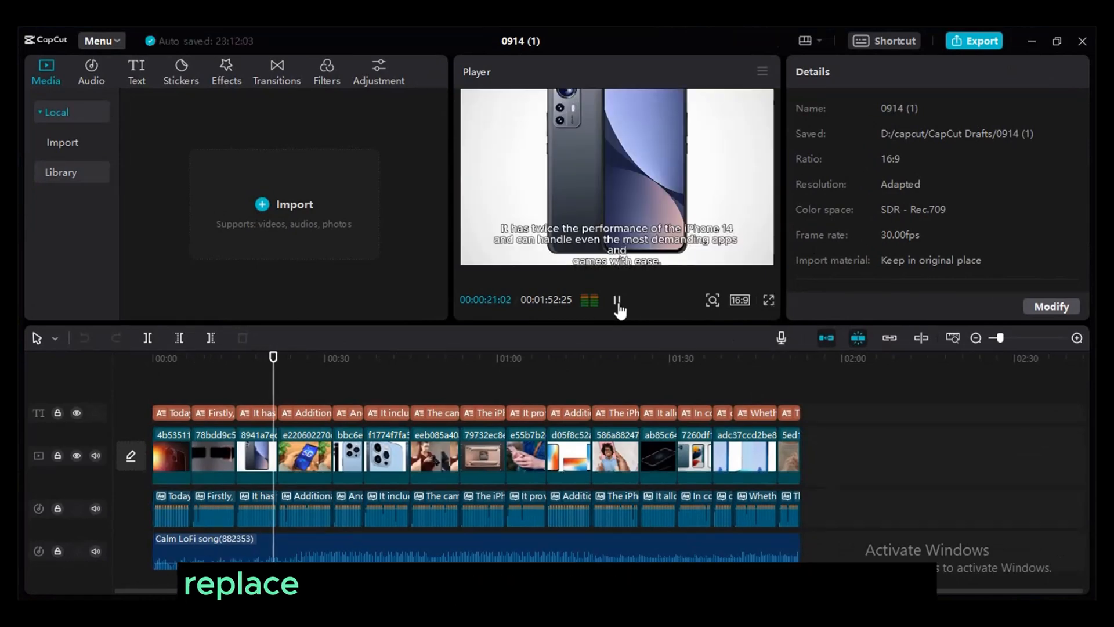